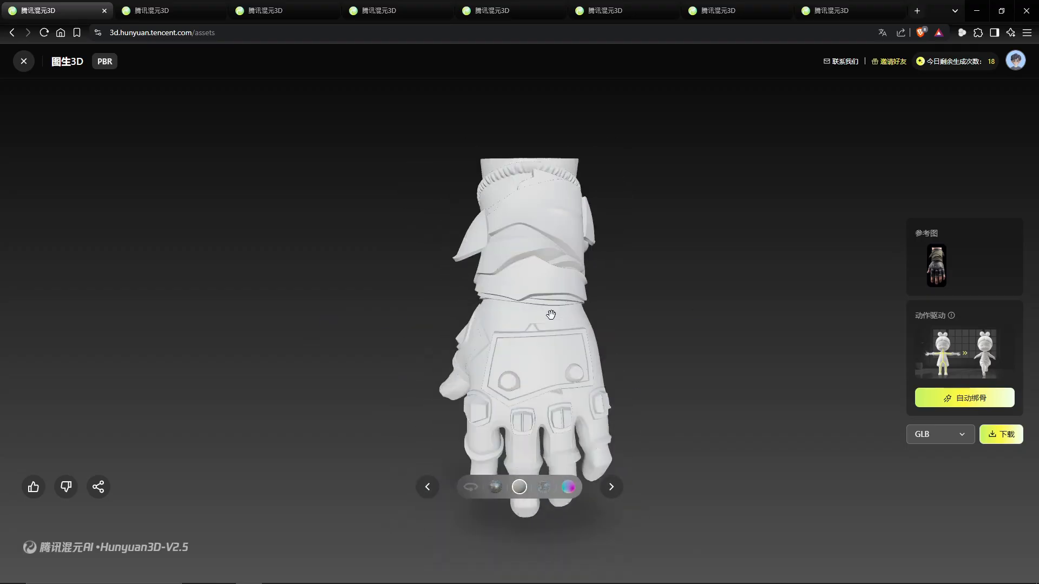
Advance the Hunyuan3D viewer from the gauntlet to the stylized head model.
{"action": "left_click", "coordinate": [284, 11]}
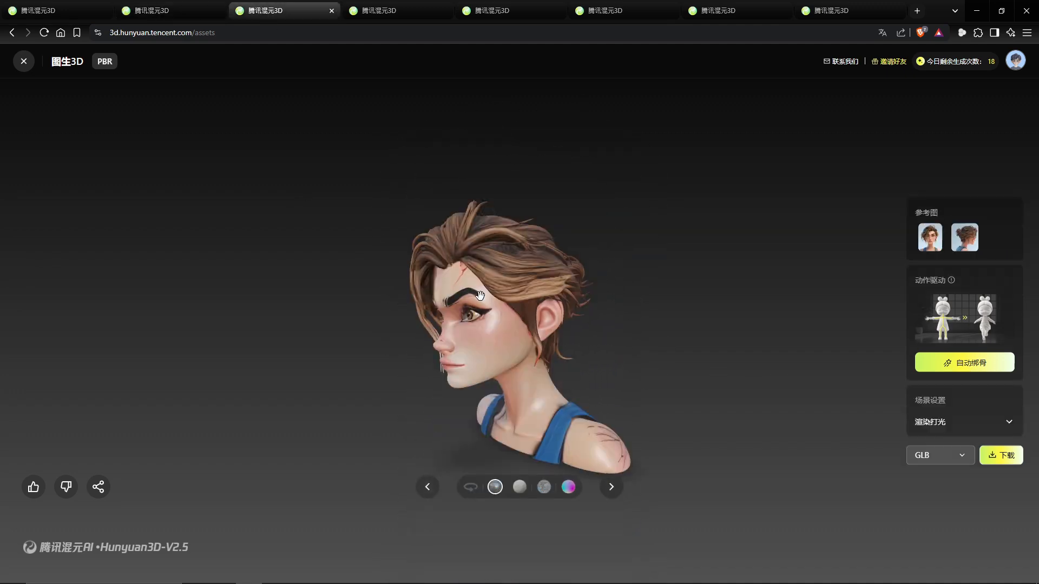
{"action": "left_click", "coordinate": [510, 11]}
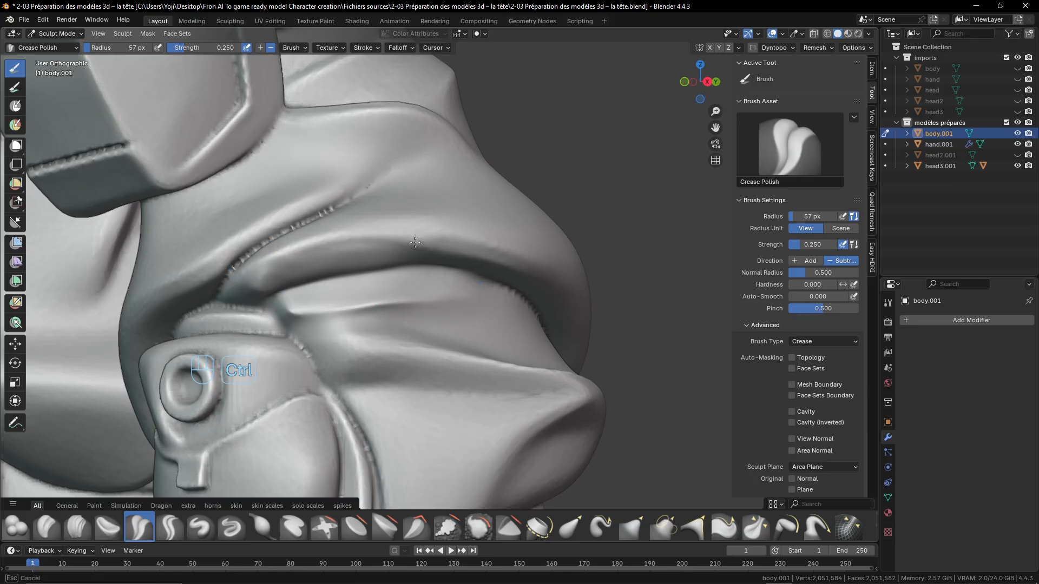
Sculpt a crease into body.001, then apply Relax Face Sets on the high-poly character.
{"action": "left_click_drag", "start_coordinate": [414, 242], "coordinate": [453, 346]}
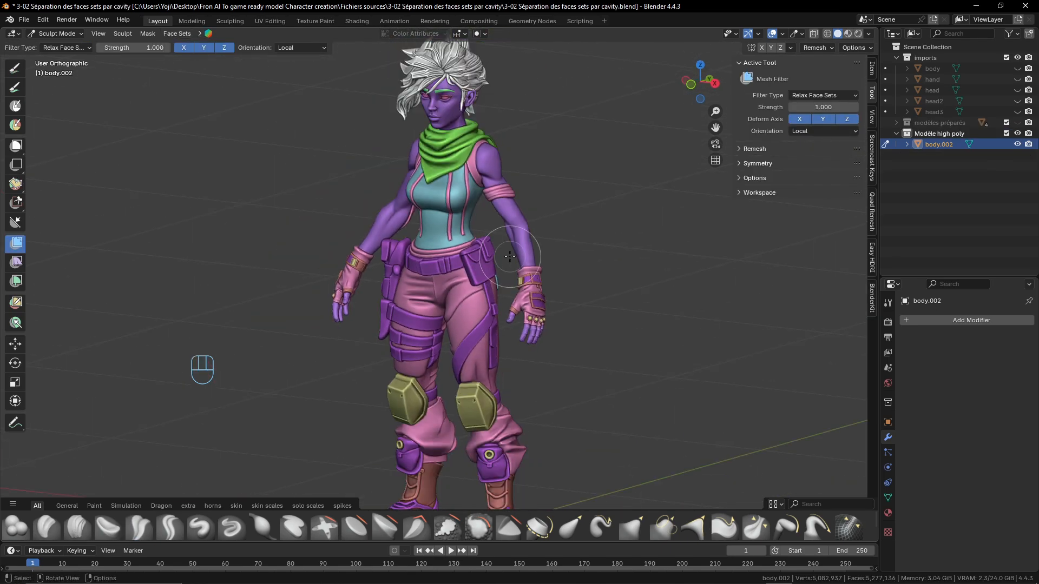
{"action": "left_click_drag", "start_coordinate": [510, 259], "coordinate": [464, 257]}
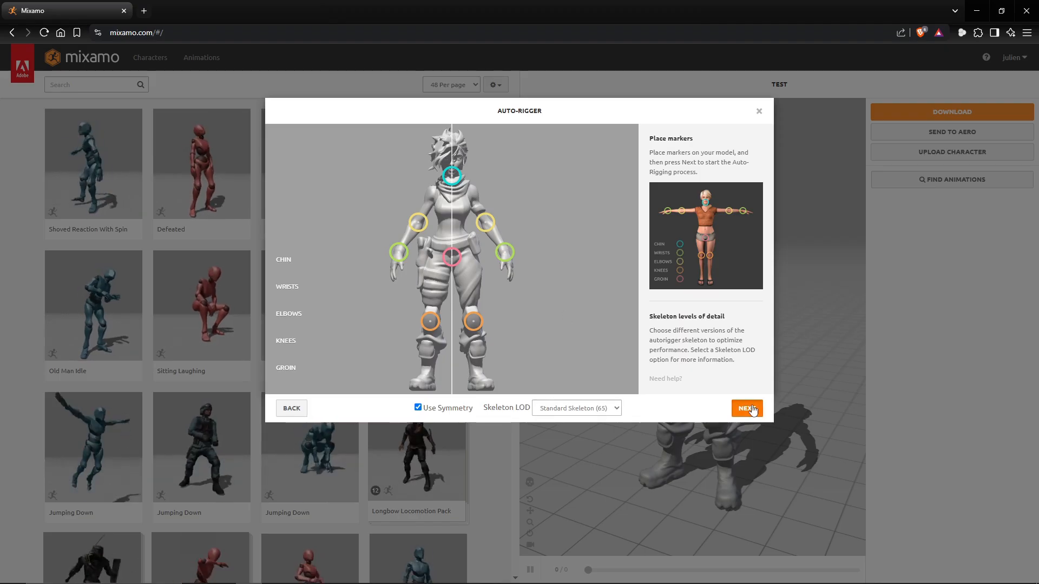
Rig the character with the placed markers and widen the walk's arm spacing.
{"action": "left_click", "coordinate": [746, 408]}
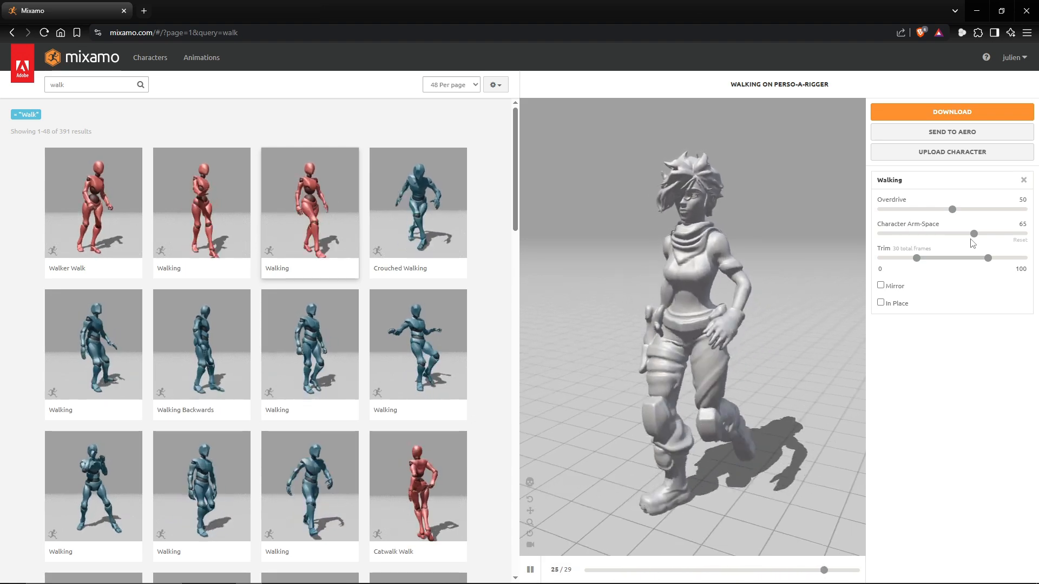
{"action": "left_click_drag", "start_coordinate": [972, 233], "coordinate": [966, 233]}
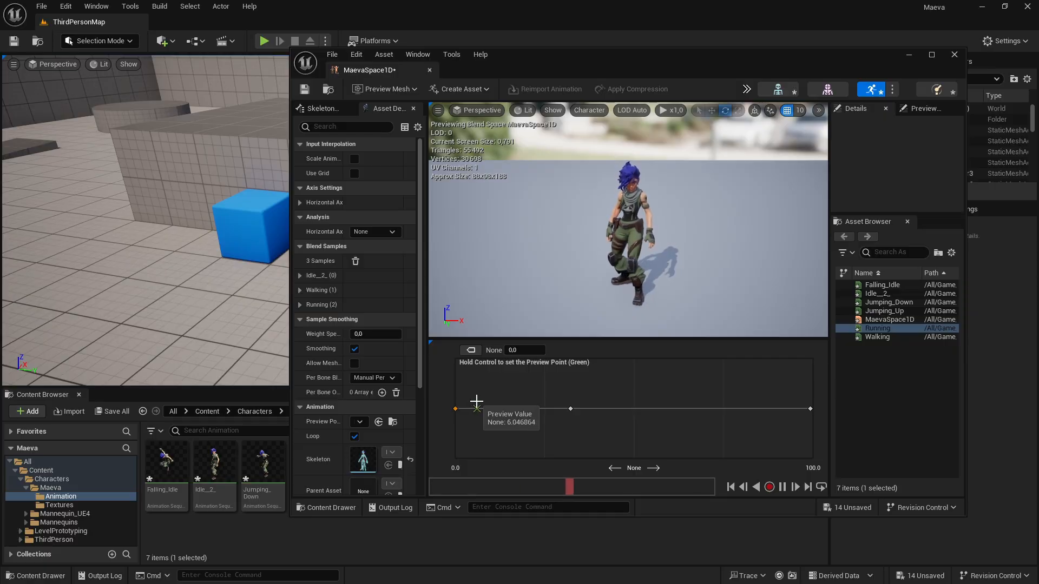
Scrub the MaevaSpace1D preview point from idle further toward walking.
{"action": "left_click_drag", "start_coordinate": [476, 402], "coordinate": [532, 406]}
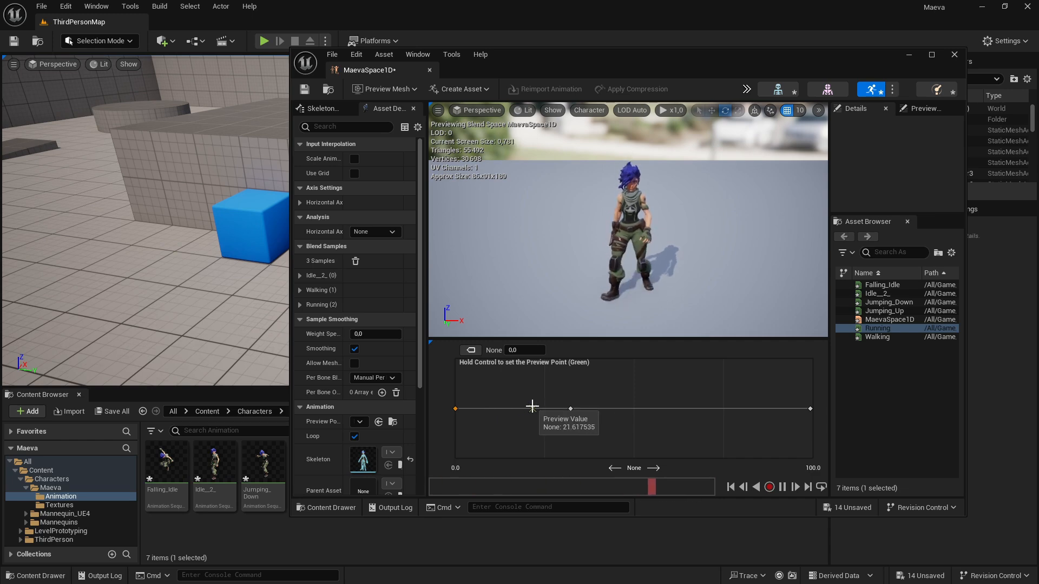
{"action": "left_click_drag", "start_coordinate": [532, 407], "coordinate": [590, 407]}
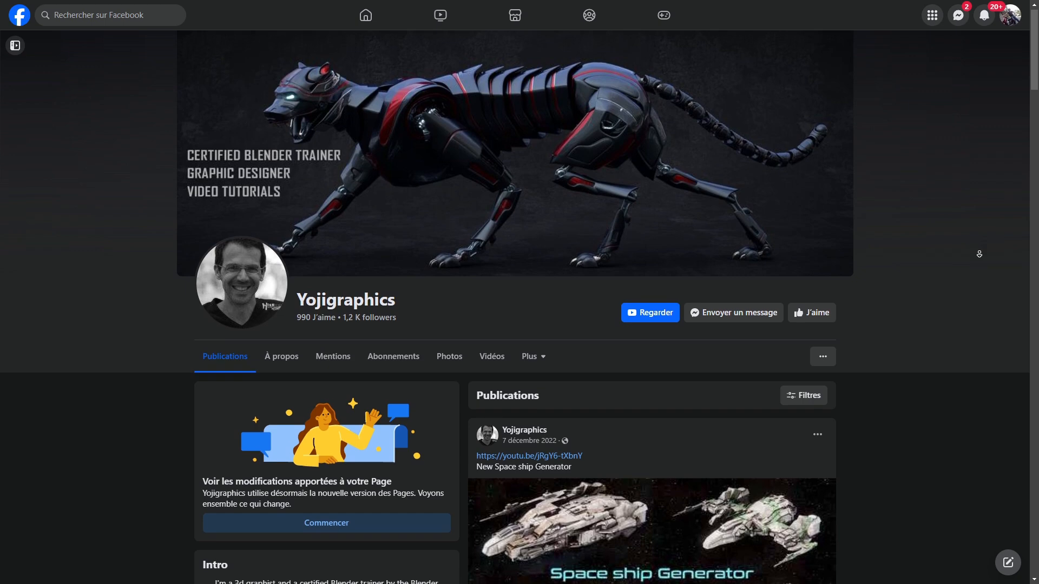
Scroll the Facebook page, then open the 7-03 project .blend file in Blender.
{"action": "scroll", "scroll_direction": "down", "scroll_amount": 3}
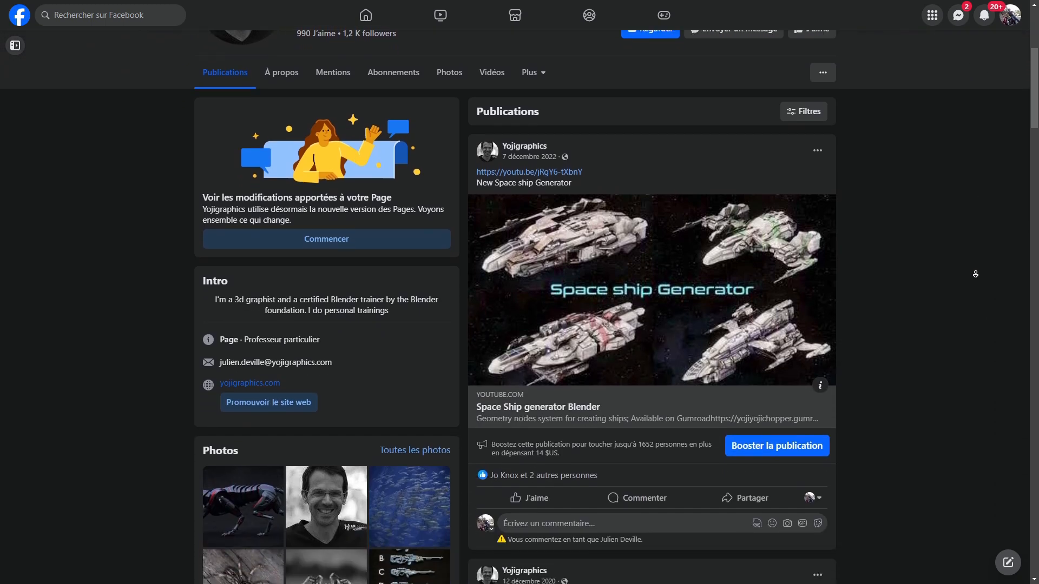
{"action": "scroll", "scroll_direction": "down", "scroll_amount": 3}
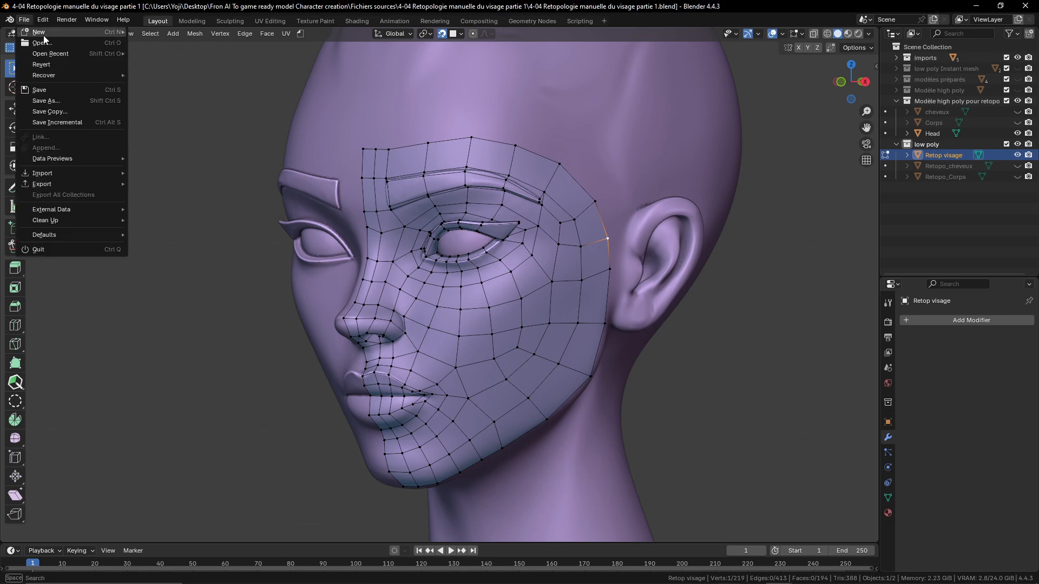
{"action": "left_click", "coordinate": [41, 42]}
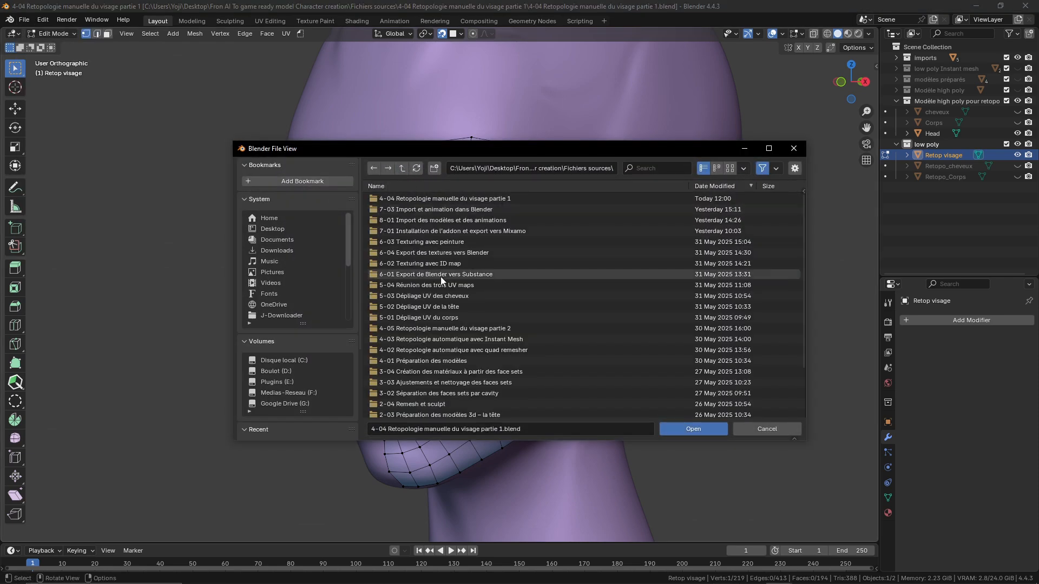
{"action": "left_click", "coordinate": [444, 198]}
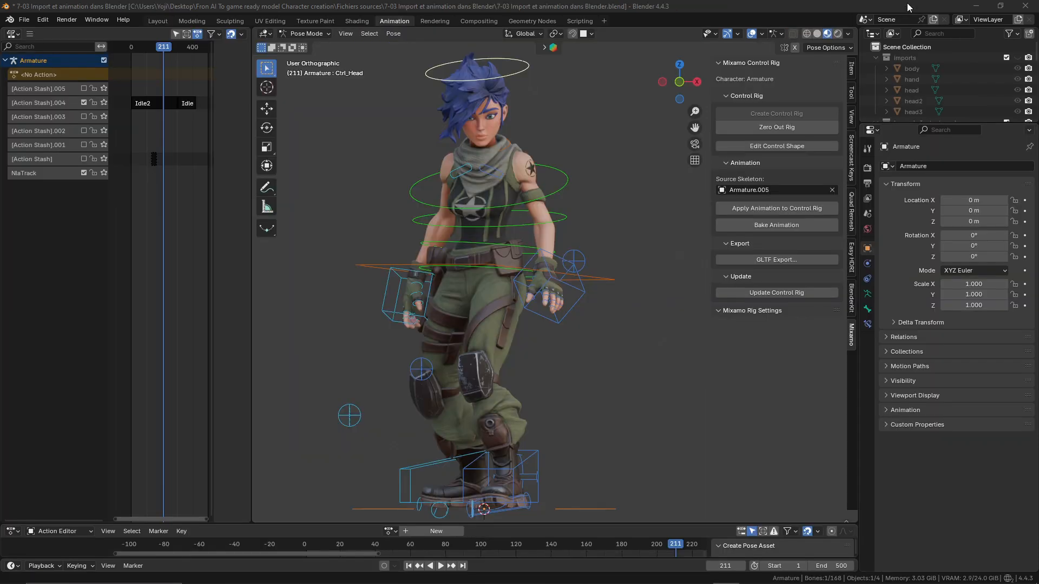
Play back the character's animation on the Mixamo control rig from the timeline.
{"action": "left_click", "coordinate": [440, 565]}
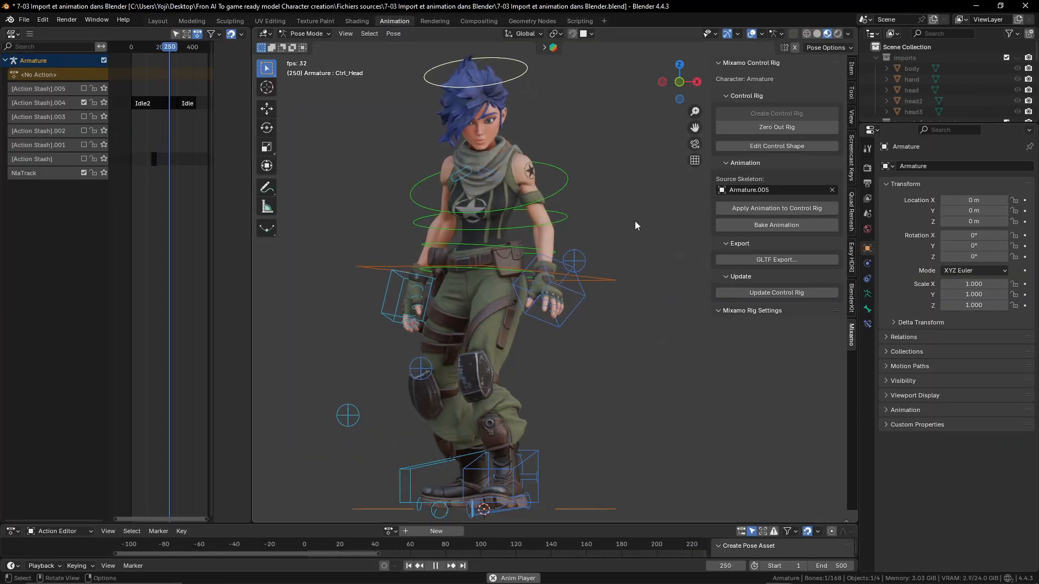
{"action": "left_click", "coordinate": [435, 565]}
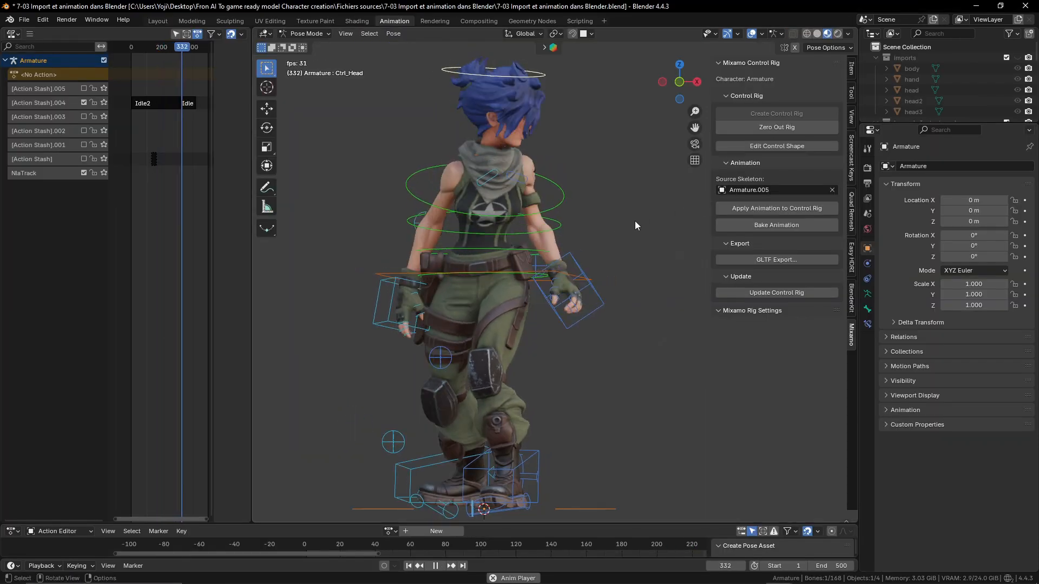